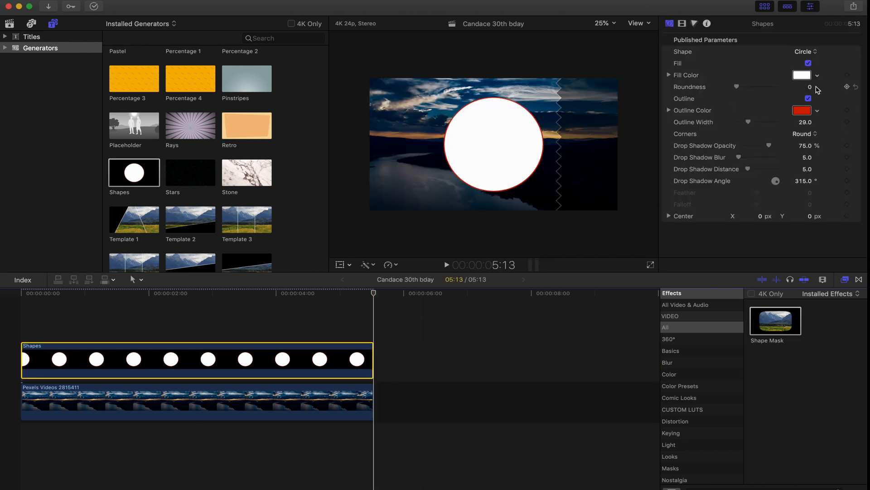
- Turn off the shape's outline and change it from a circle to a rectangle
click(808, 99)
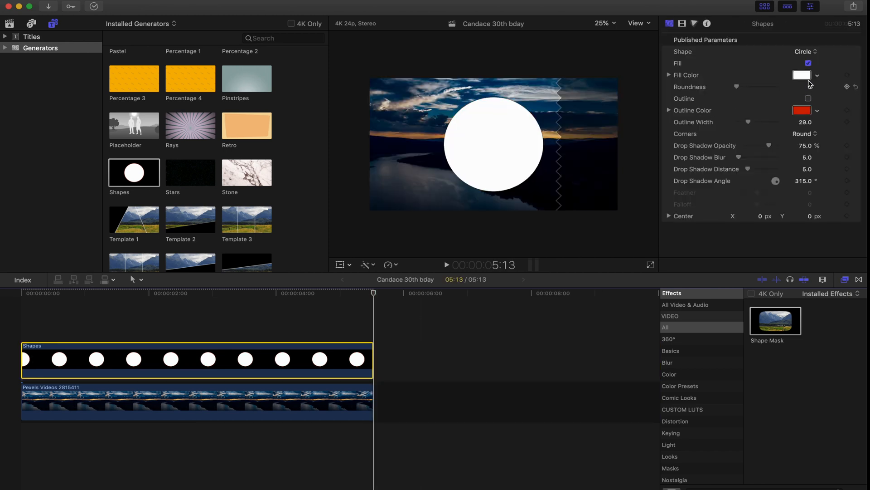
click(805, 51)
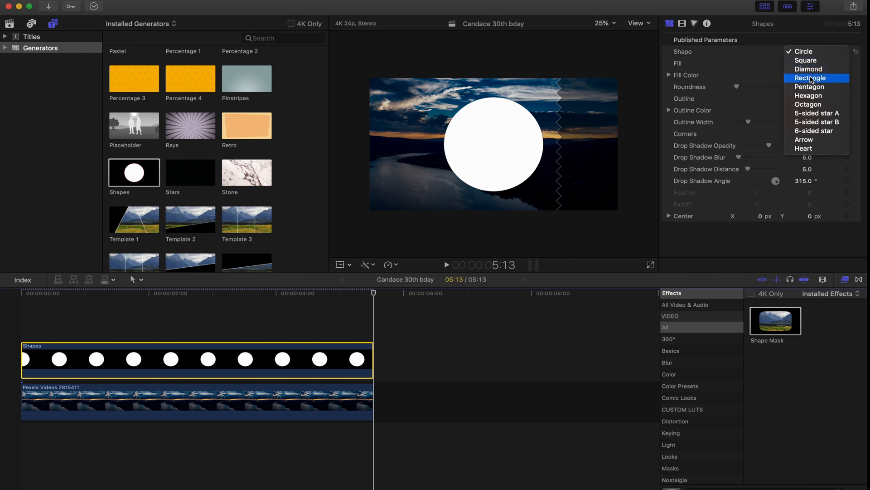
click(810, 78)
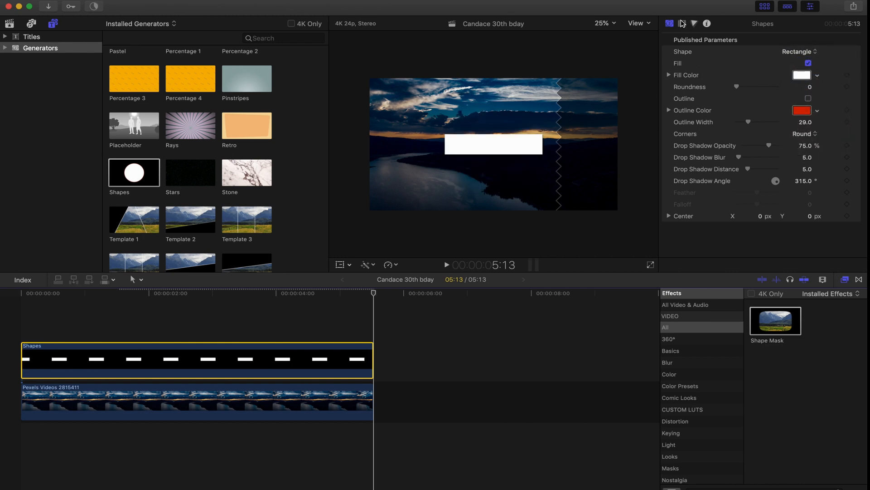
click(682, 24)
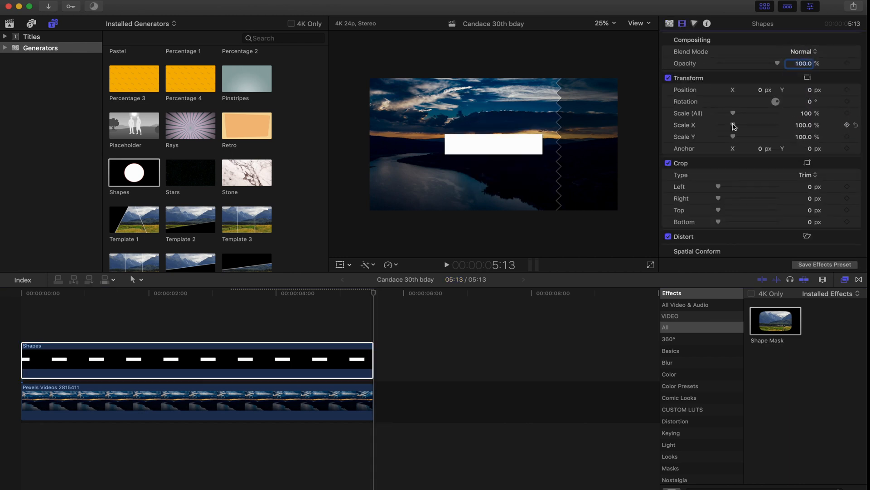
- Squash the rectangle's Scale Y to about 3.83% so it becomes a thin white line
drag(727, 113, 738, 113)
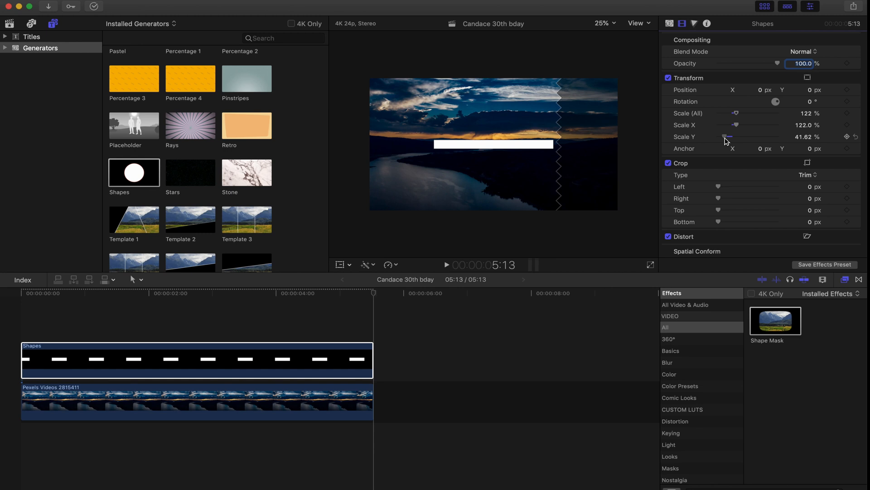
drag(729, 137, 724, 137)
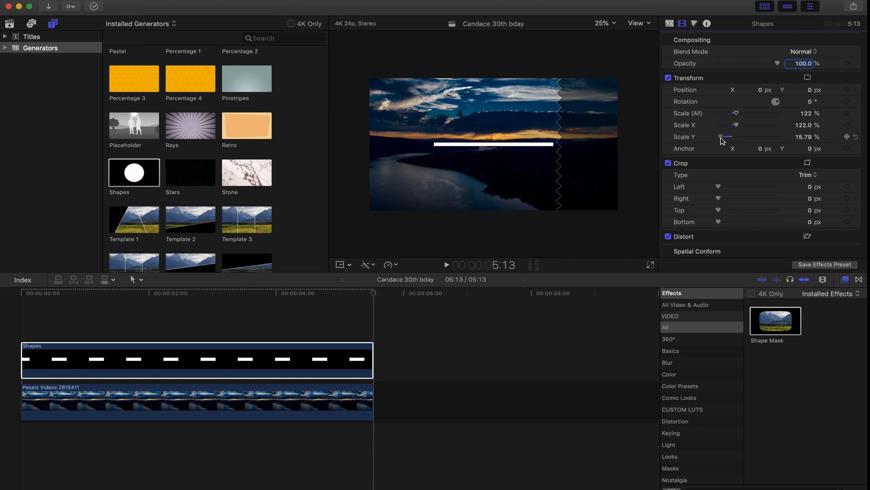
drag(727, 125, 738, 127)
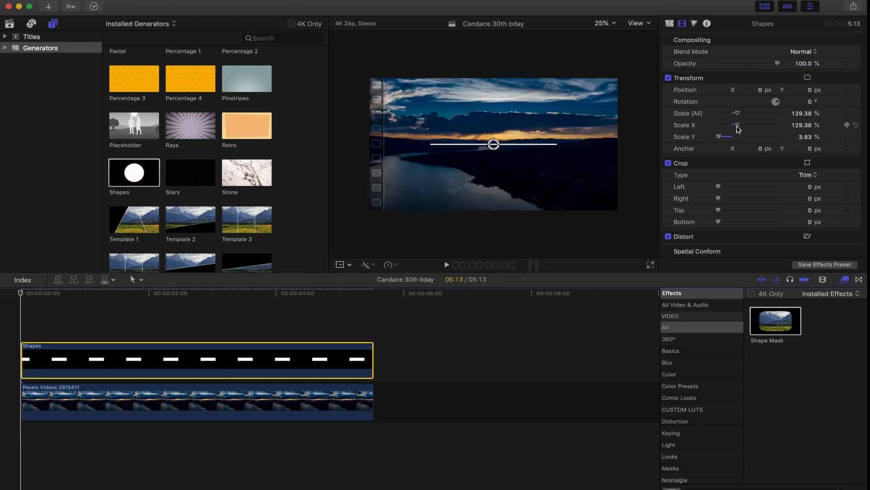
- Keyframe Scale X from 0% at the start to about 139% at 1:02 so the line grows
drag(737, 125, 721, 125)
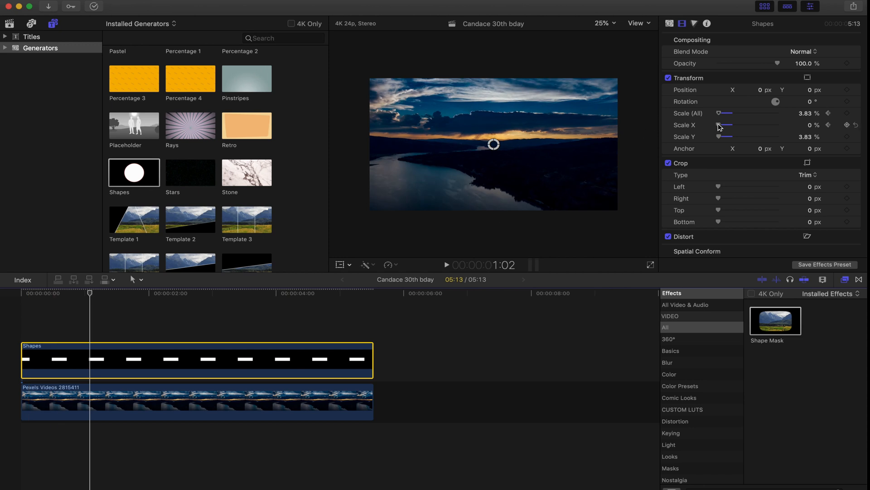
drag(721, 125, 736, 125)
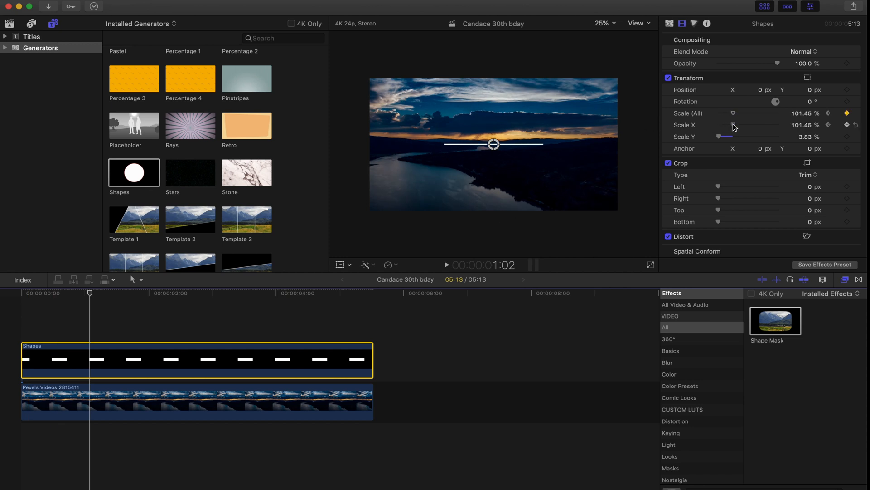
drag(718, 112, 725, 112)
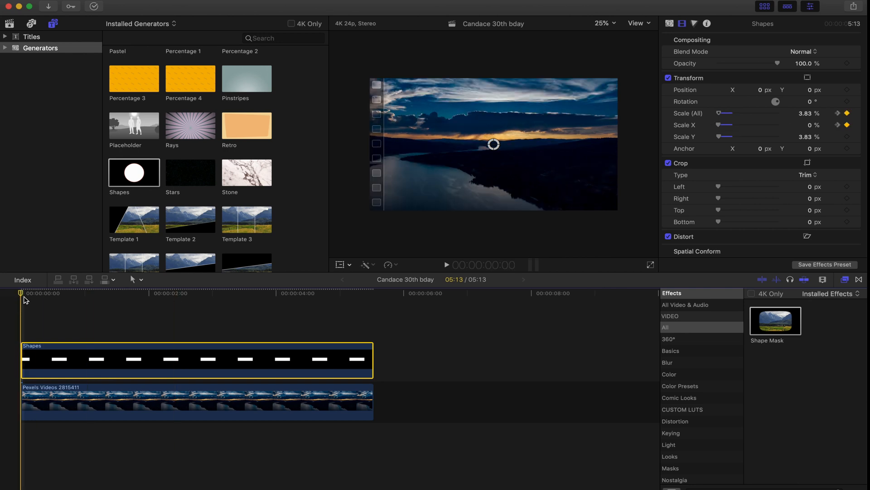
click(447, 264)
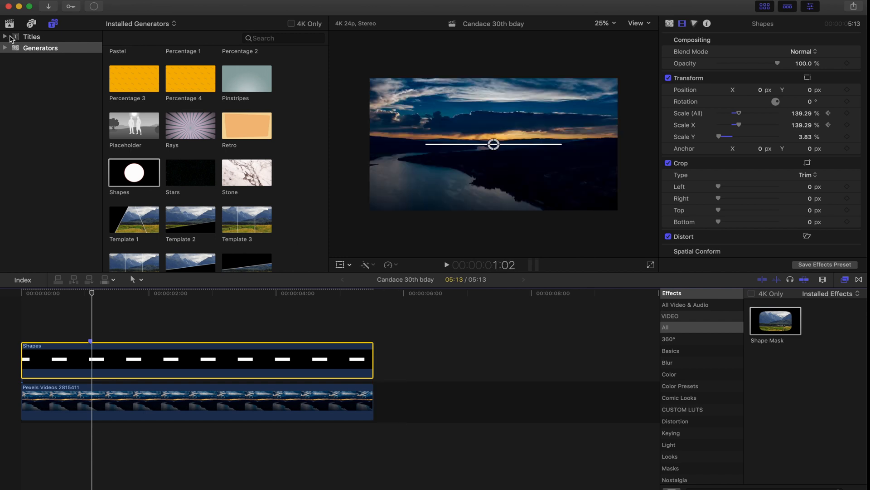
- Add a Custom title reading SERENITY, enlarged to about size 189 in Hiragino Mincho ProN
click(32, 37)
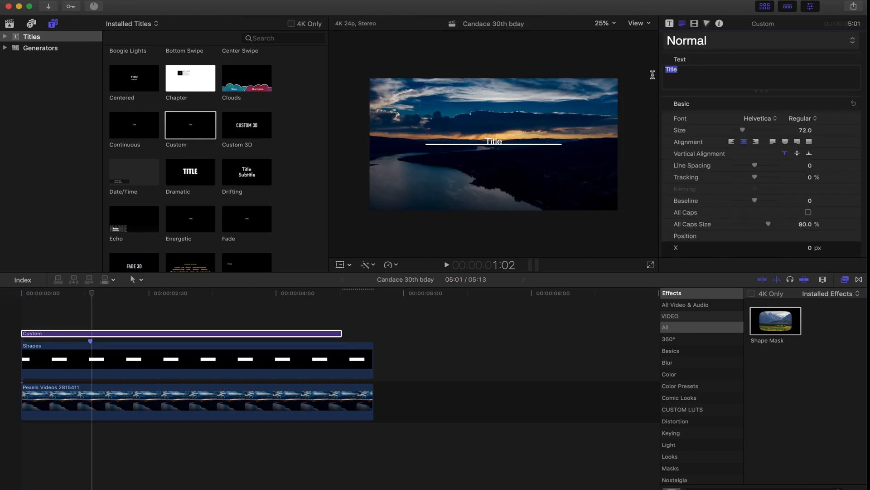
text(SER)
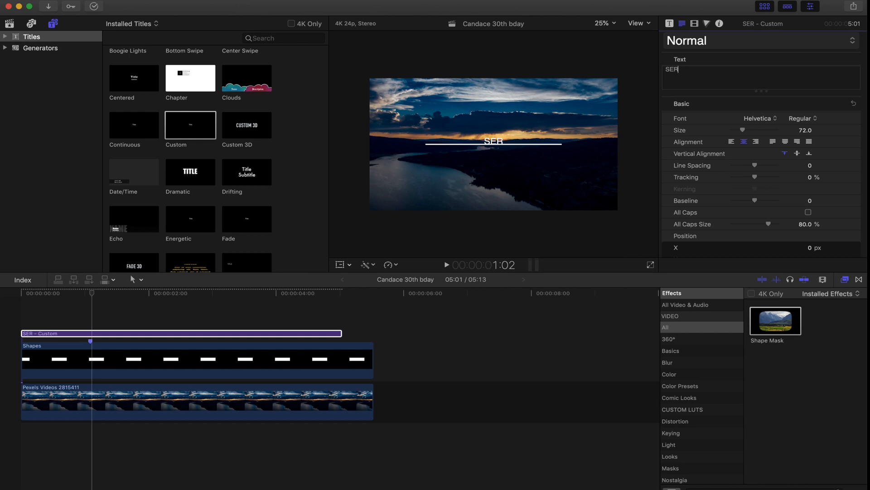
text(ENITY)
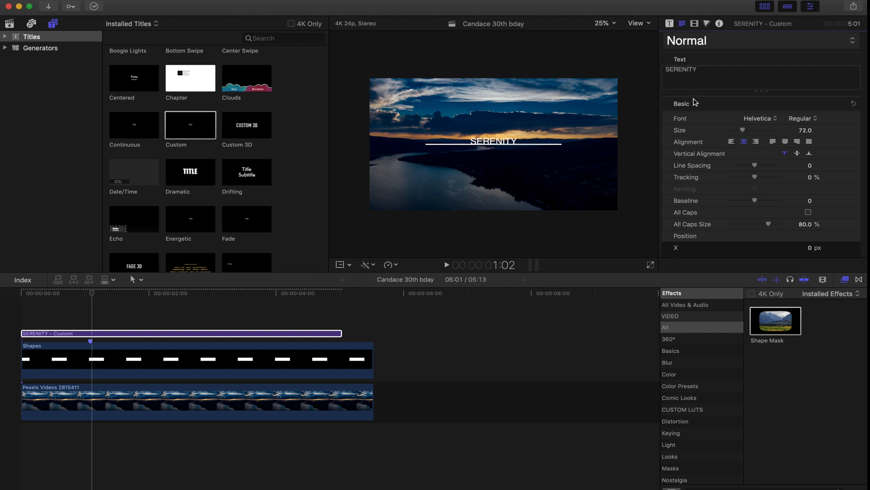
drag(744, 130, 753, 129)
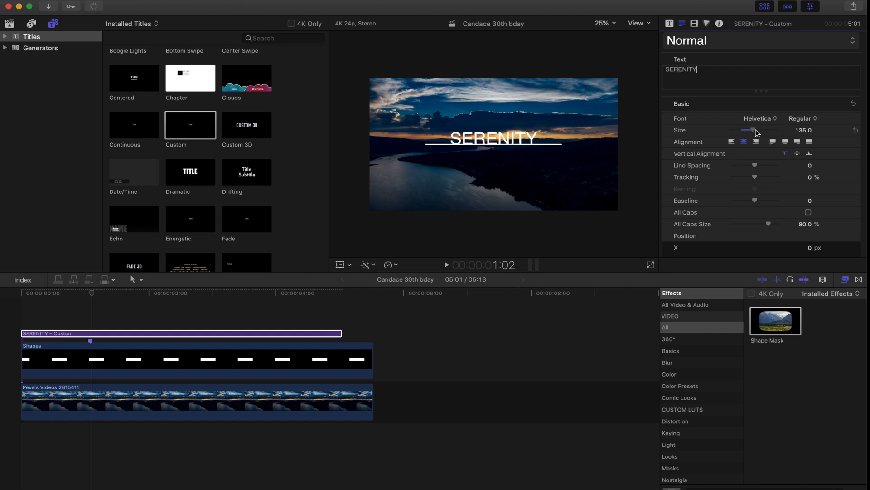
click(758, 118)
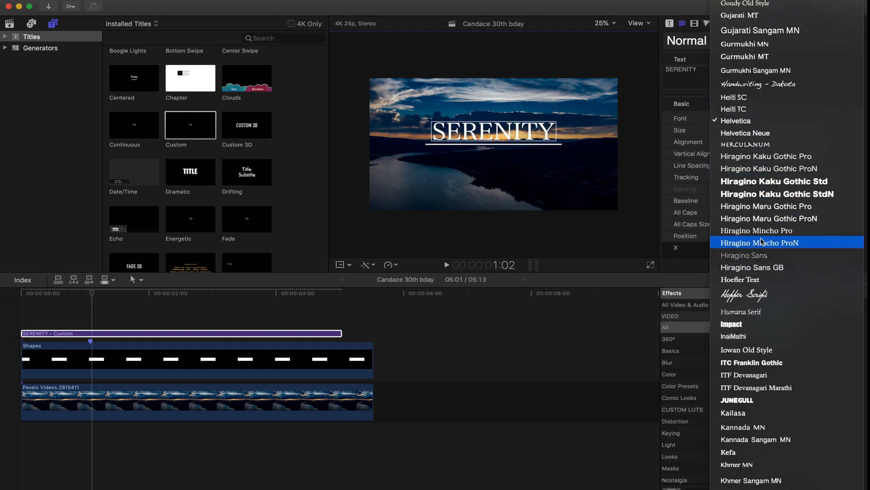
click(760, 242)
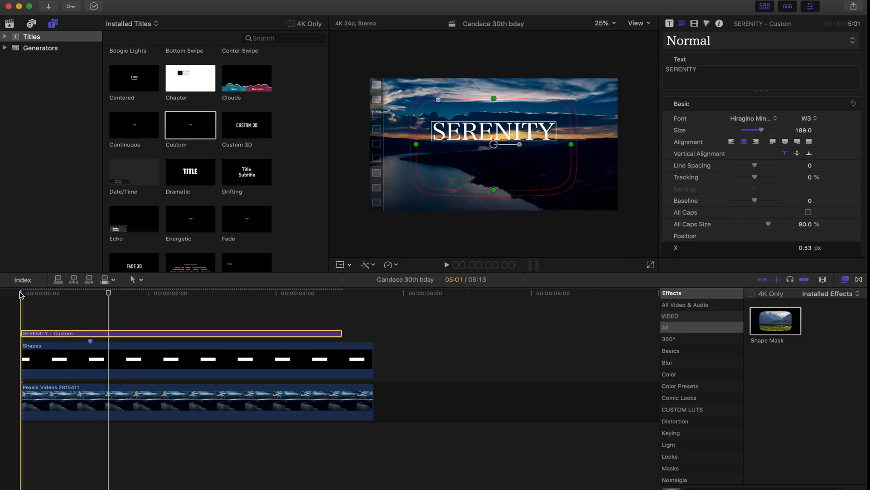
- Apply a Shape Mask to the SERENITY title and move it below the text to hide it
click(695, 24)
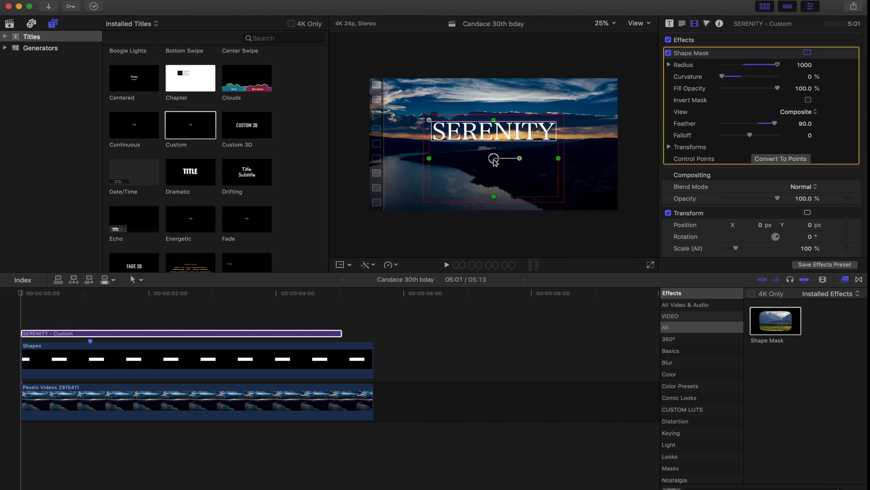
drag(493, 158, 494, 169)
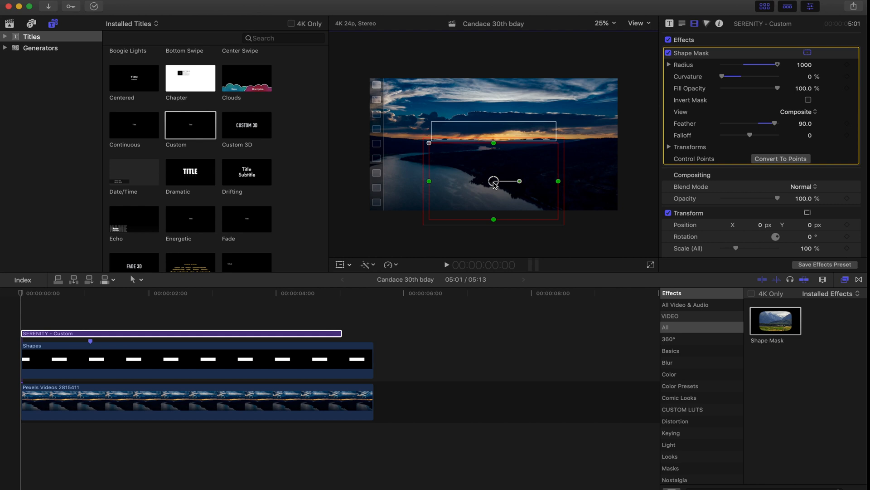
click(695, 24)
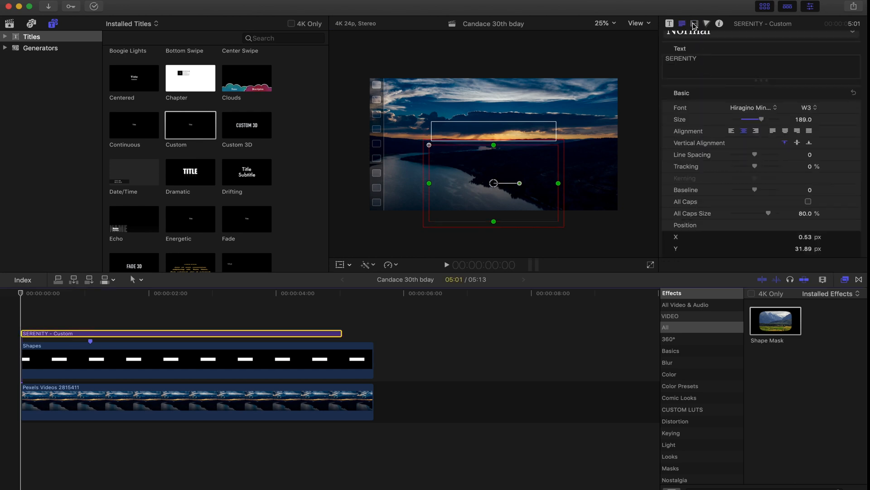
click(693, 24)
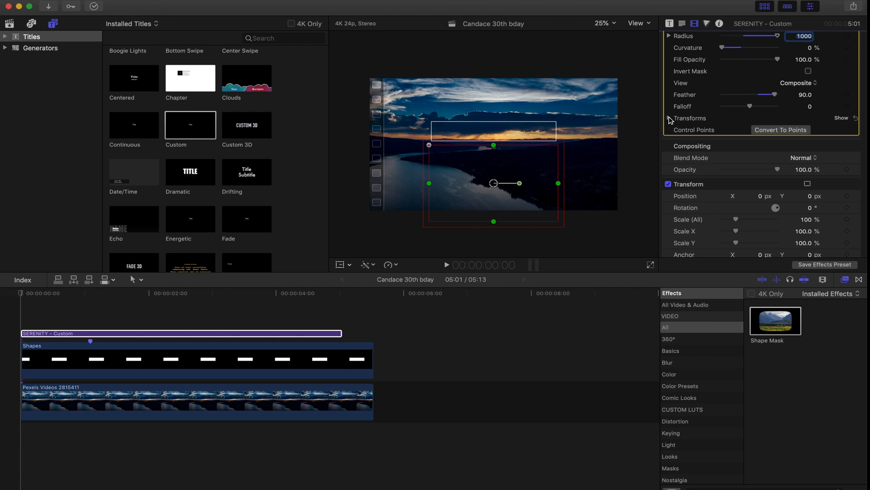
- Keyframe the mask's Position Y so it rises to reveal SERENITY above the line
click(670, 118)
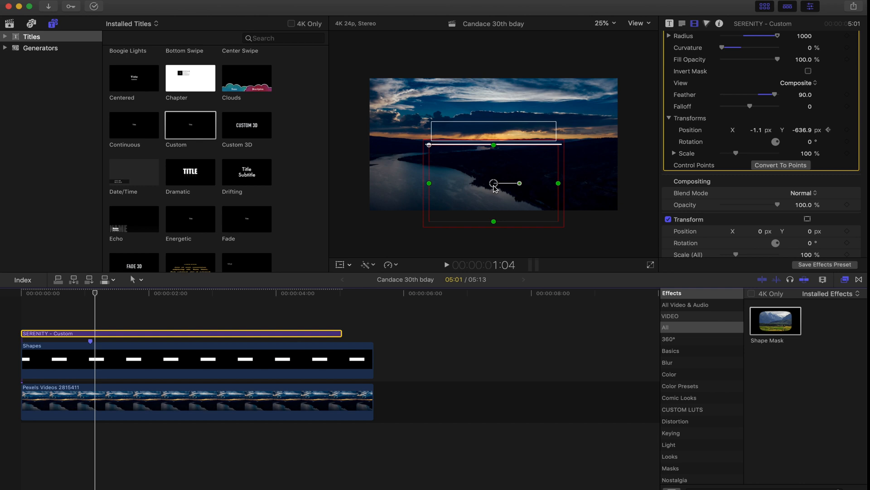
drag(494, 183, 493, 165)
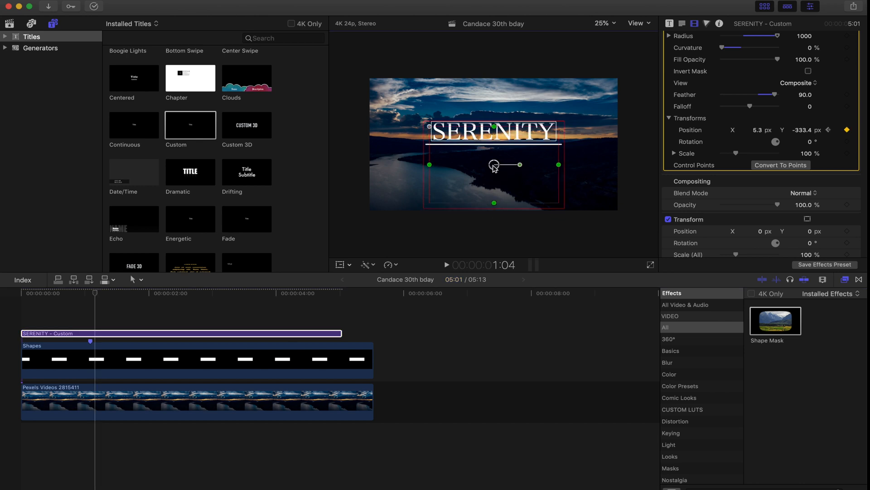
drag(494, 165, 493, 156)
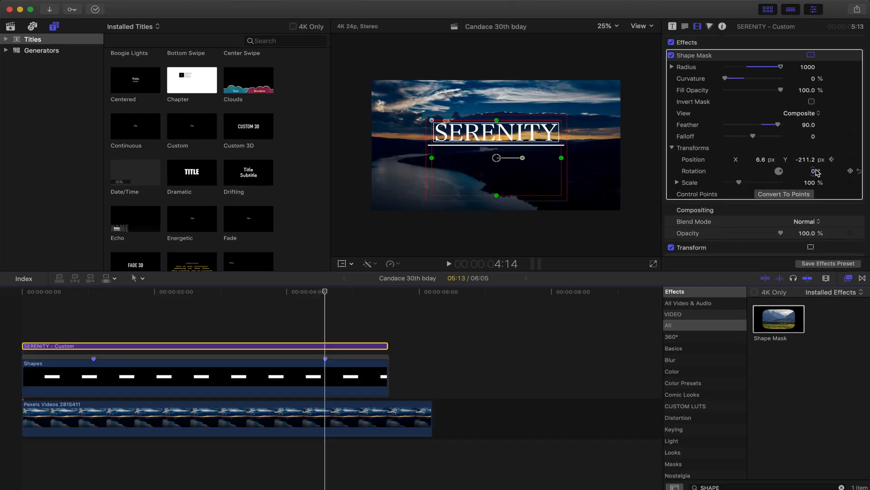
- Near the title's end, add a Position keyframe so the mask can move again
click(381, 298)
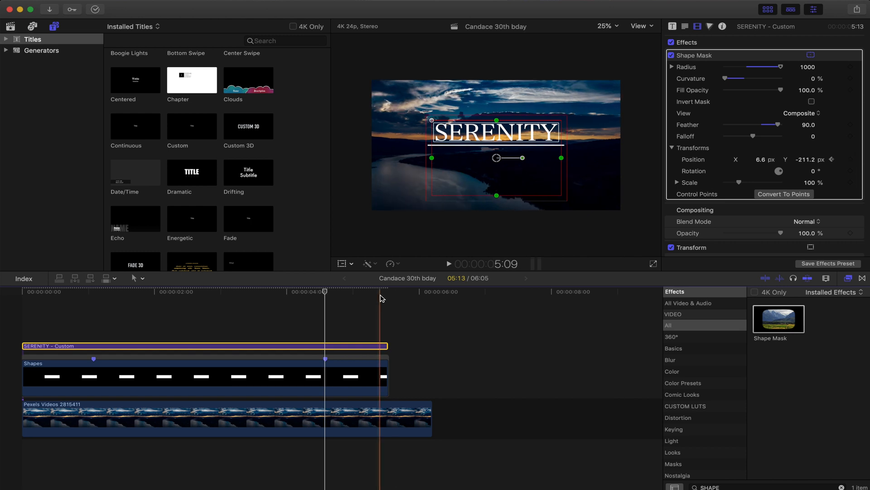
click(384, 291)
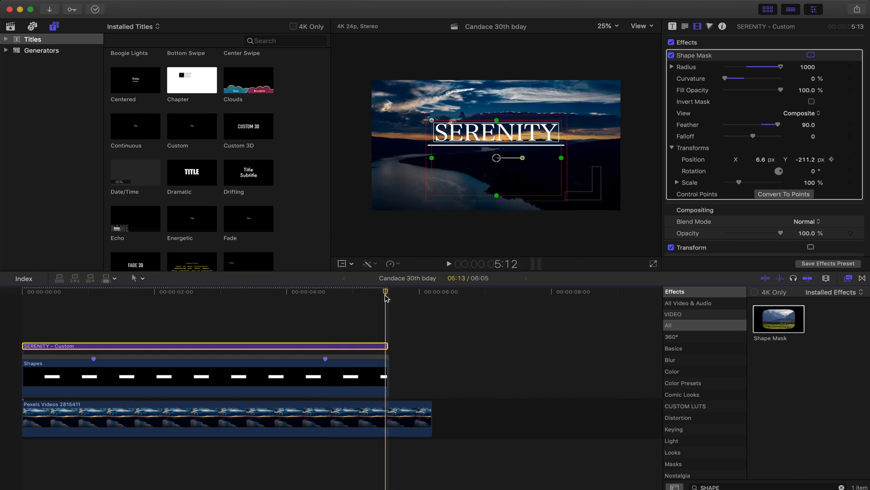
drag(497, 156, 549, 156)
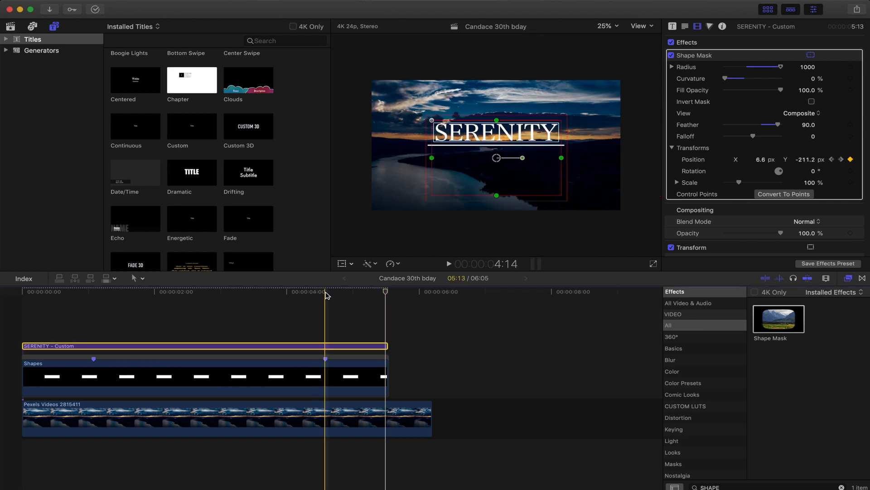
click(325, 291)
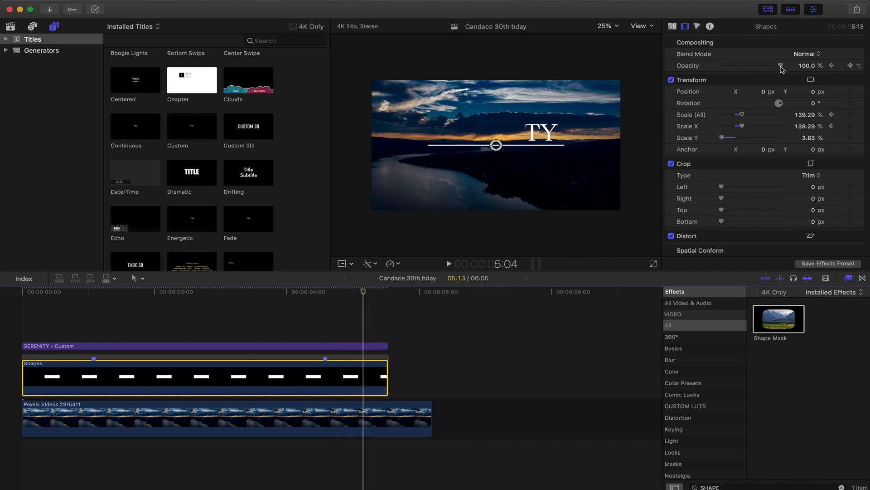
- Set the mask's Position X to about 2047 px at the end keyframe and preview the reveal
drag(781, 66, 737, 66)
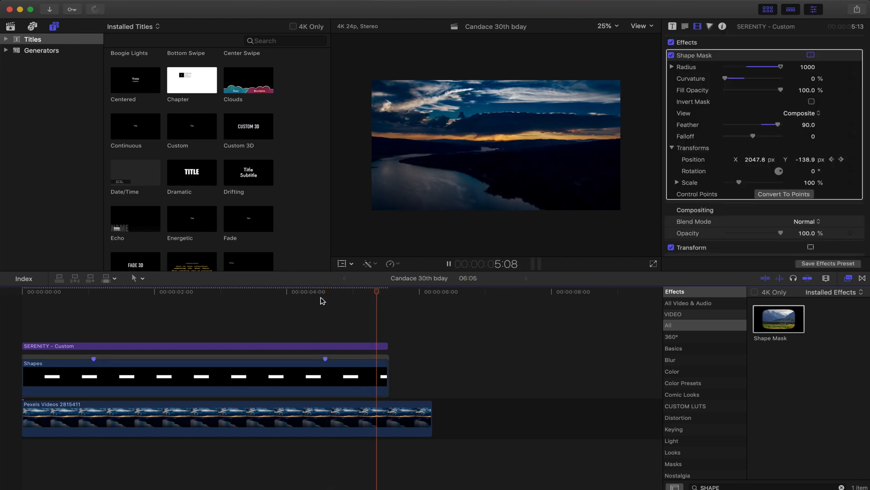
click(222, 418)
text(MASK)
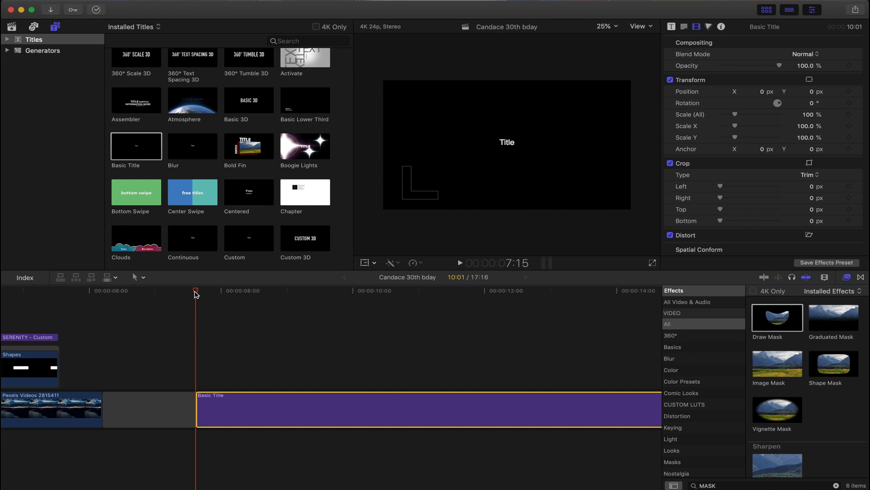
- Make the new Basic Title read X at size 288 in Hiragino Sans
click(608, 290)
text(X)
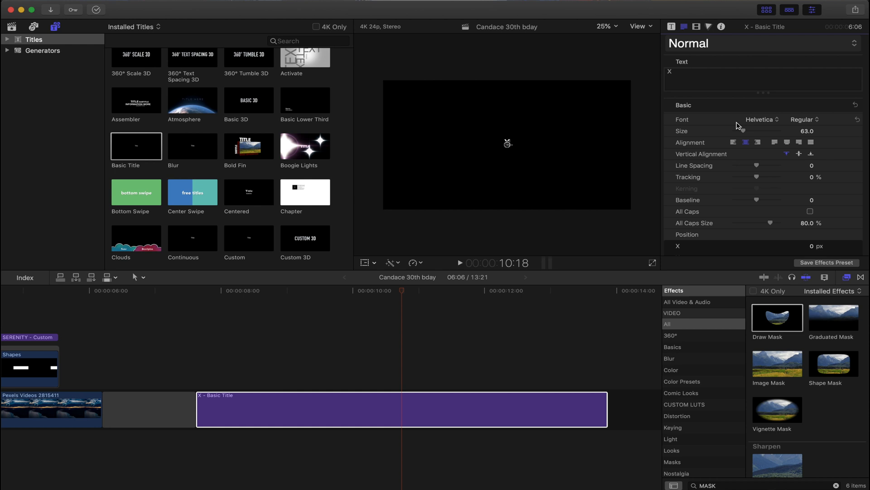
drag(738, 130, 756, 131)
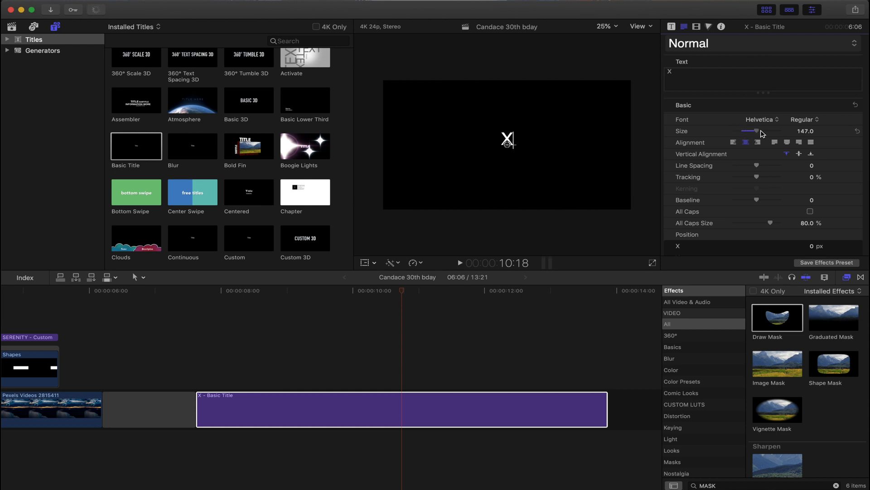
drag(755, 130, 780, 131)
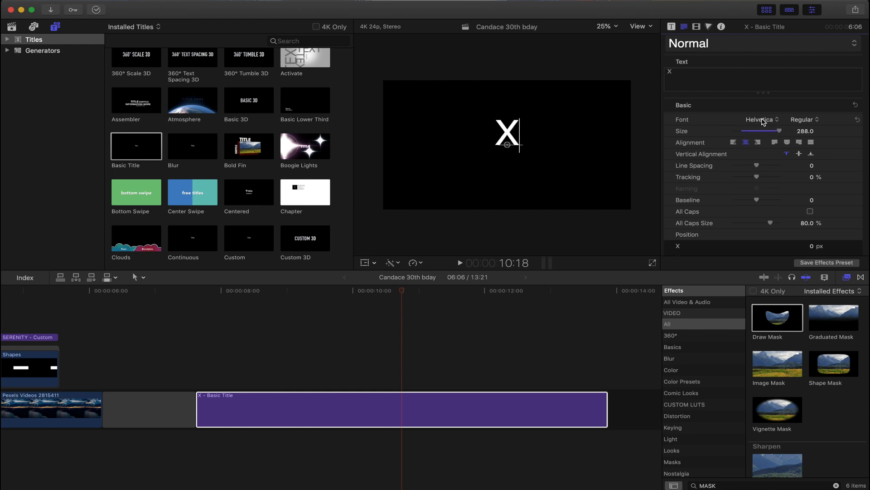
click(761, 119)
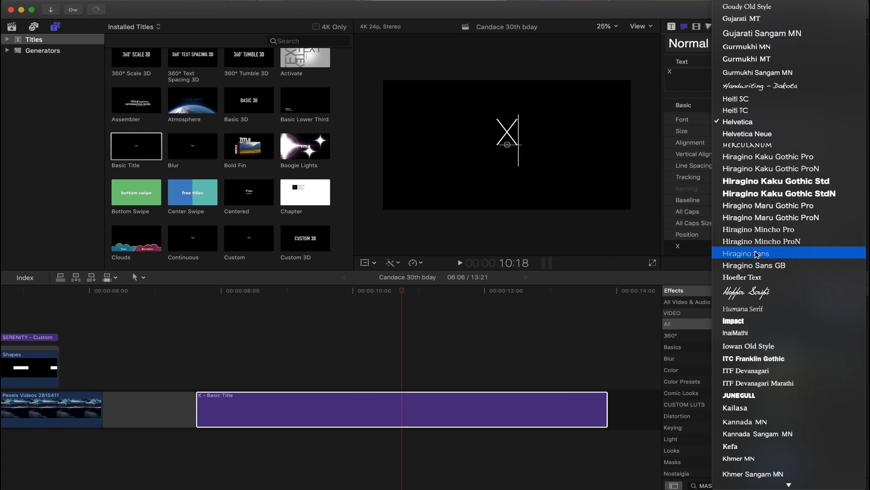
click(748, 253)
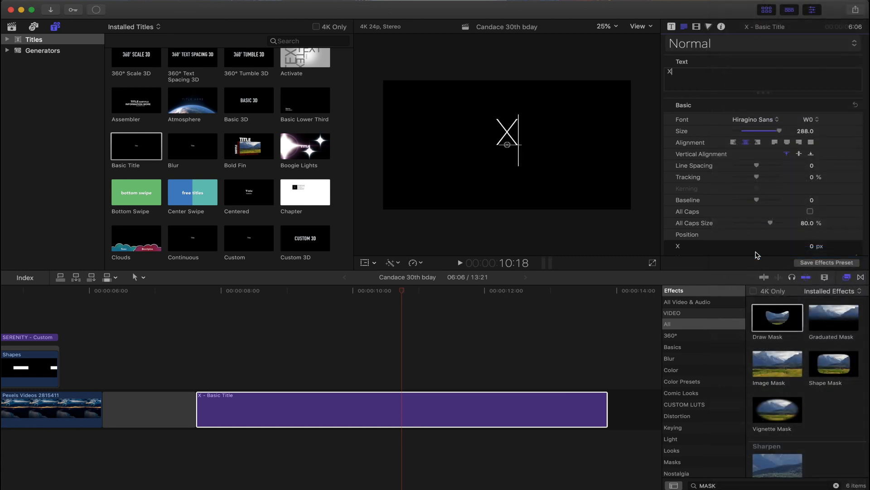
- Squash the X to about two-thirds height and move it near the upper-left corner
click(366, 263)
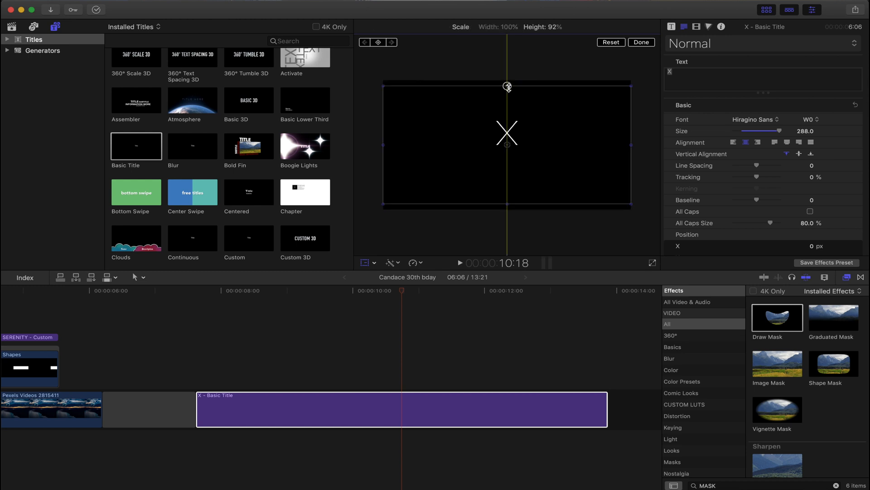
drag(507, 86, 506, 102)
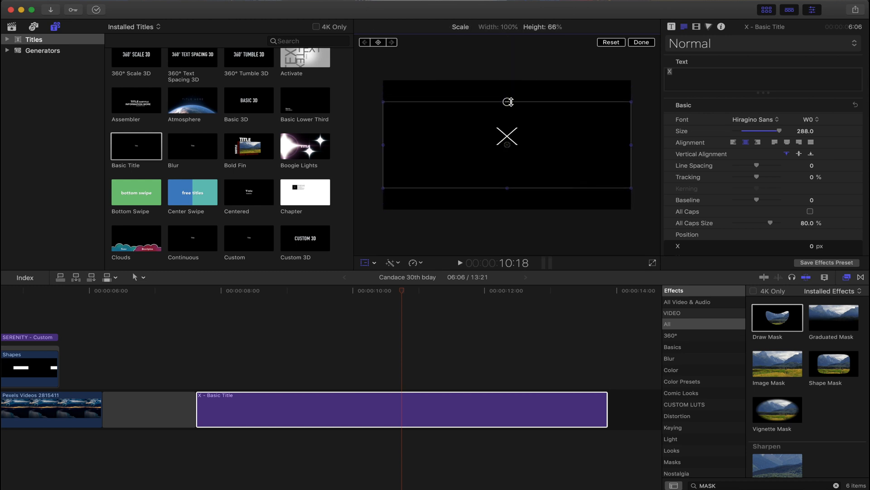
click(696, 26)
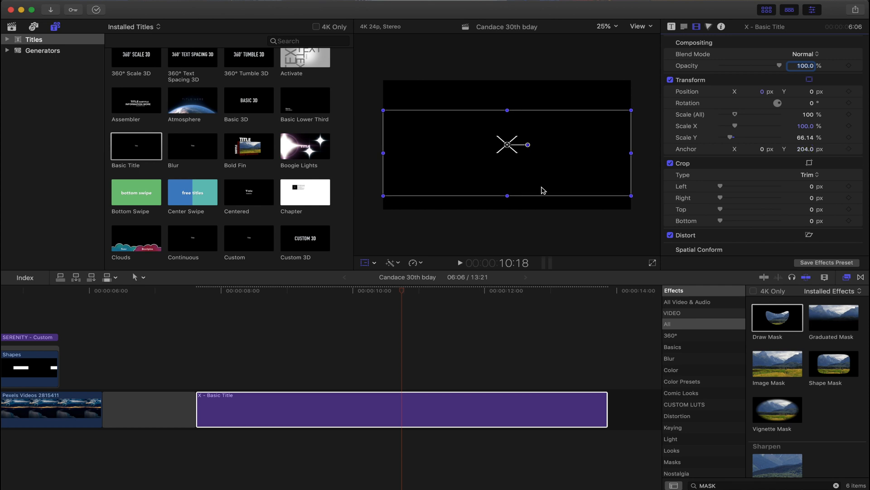
drag(507, 144, 442, 136)
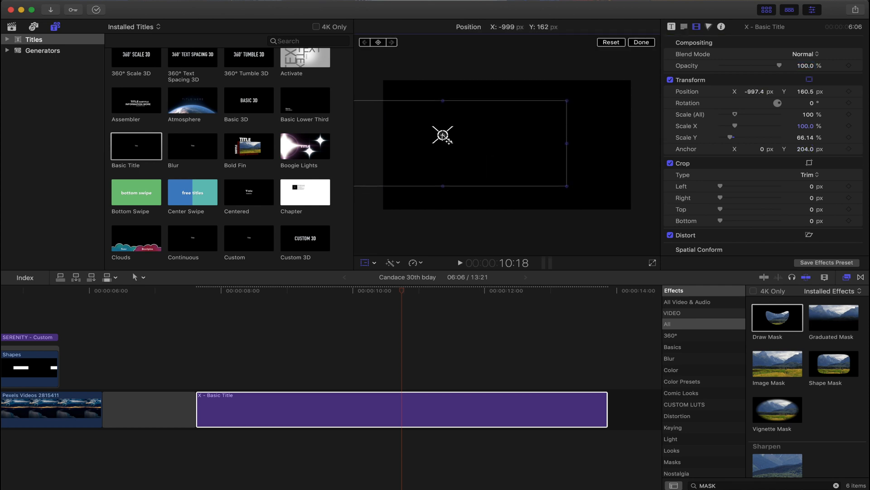
drag(443, 136, 418, 121)
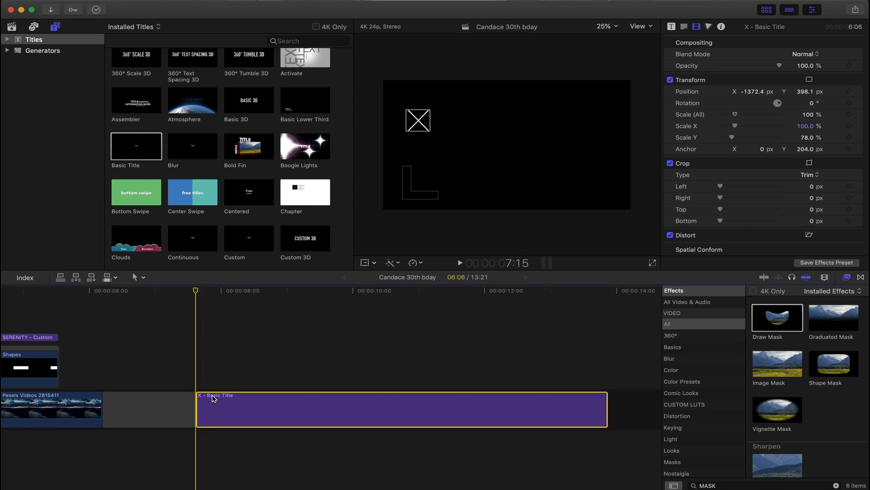
mouse_move(412, 329)
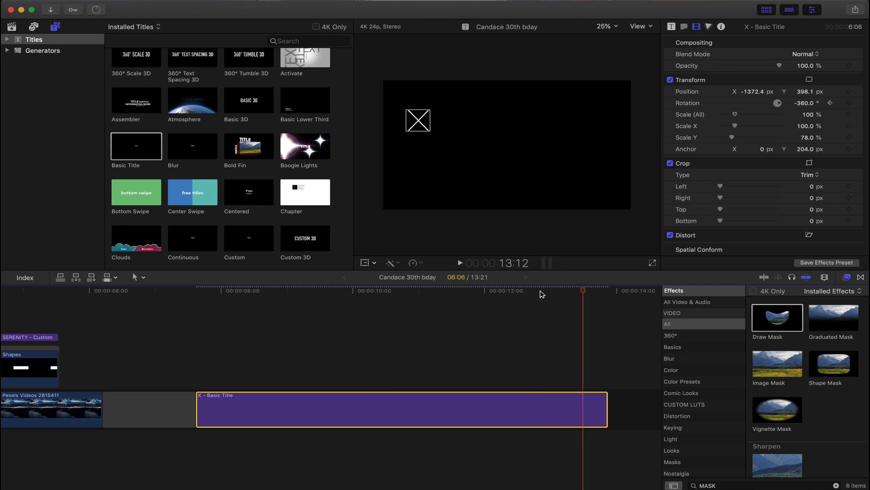
- Keyframe the X title's Rotation from -360° to about 0° near the clip's end for a full spin
click(803, 104)
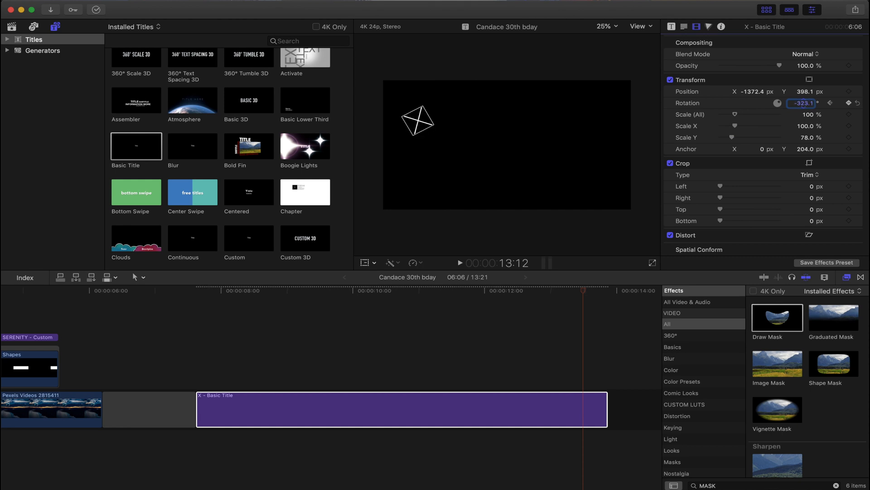
text(2.9)
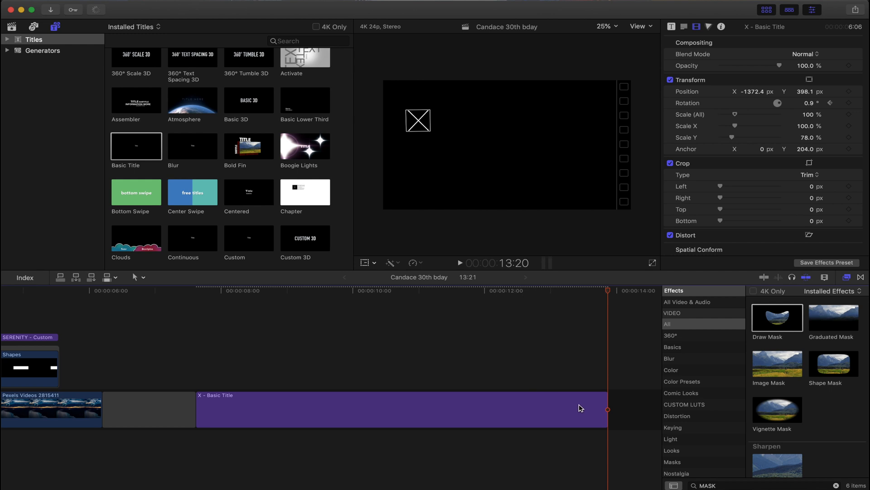
- Show Video Animation on the X title clip to see its keyframes in the timeline
right_click(580, 408)
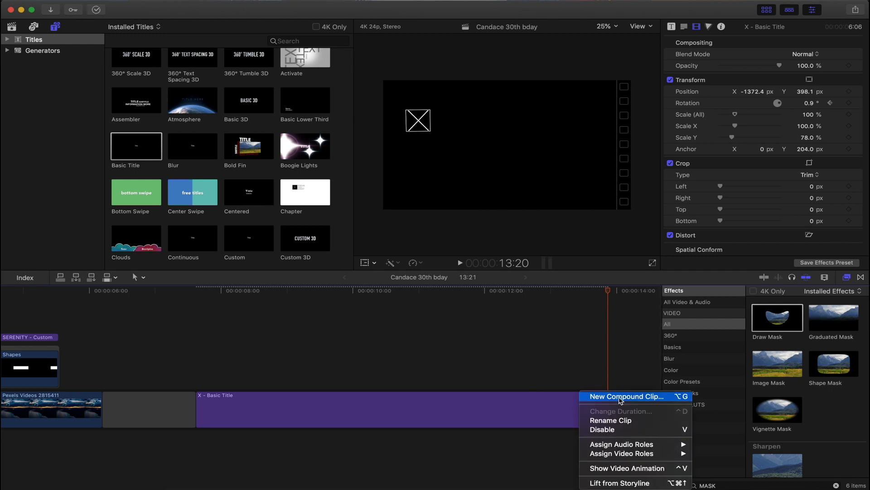
mouse_move(627, 467)
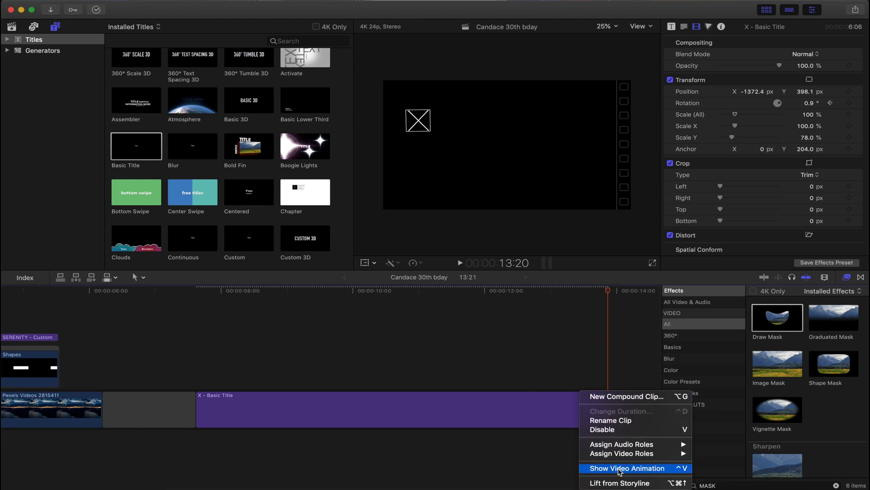
click(628, 468)
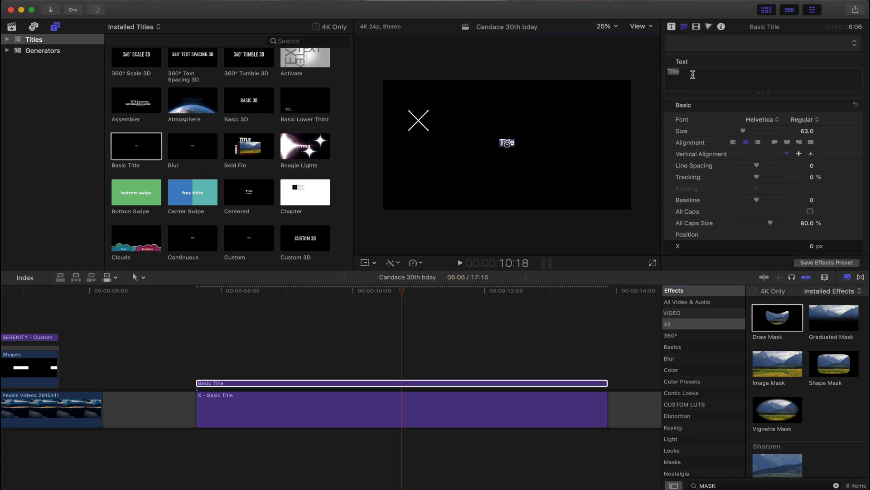
- Make the second title read SPIN MOVE at size 188 in Bold Oblique with a Draw Mask applied
text(S)
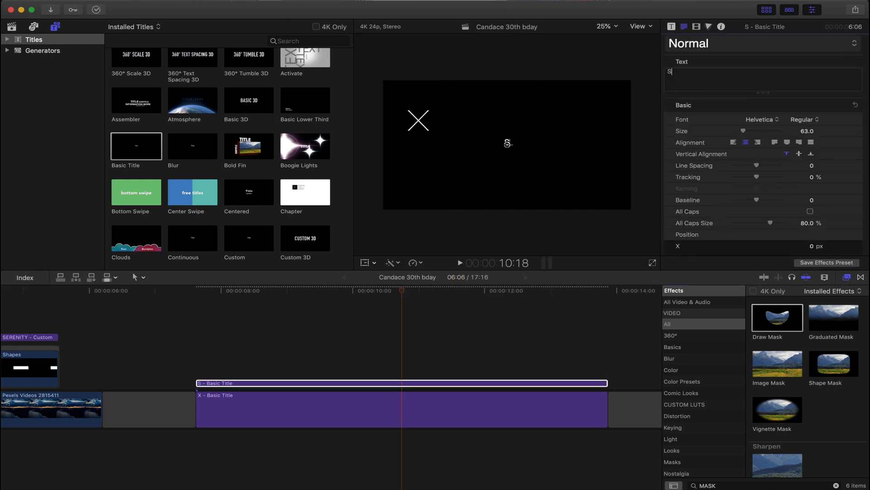
text(PIN MOV)
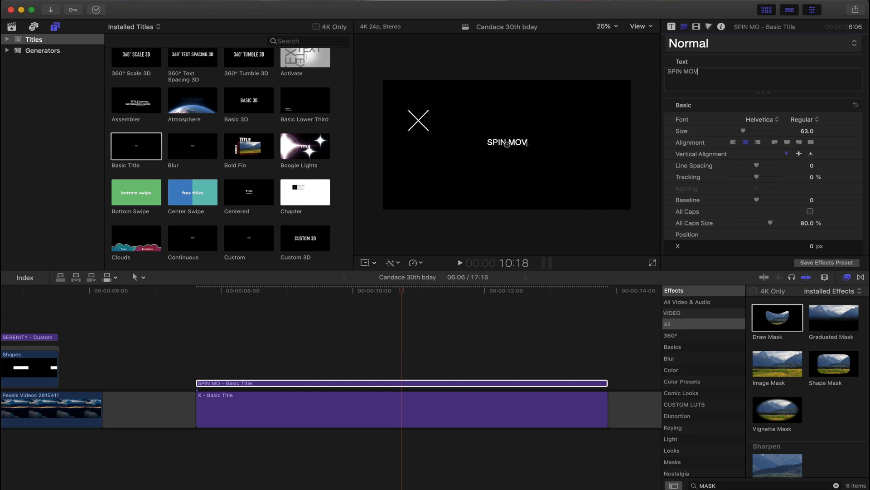
text(E)
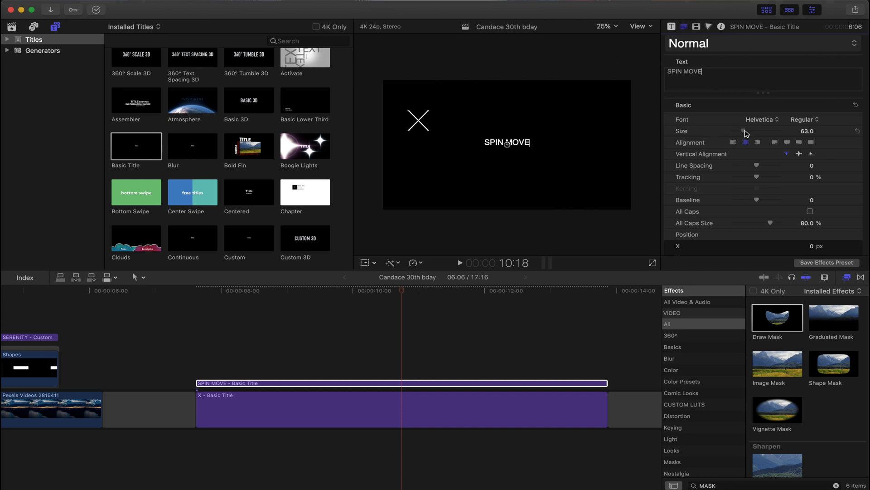
drag(741, 131, 761, 130)
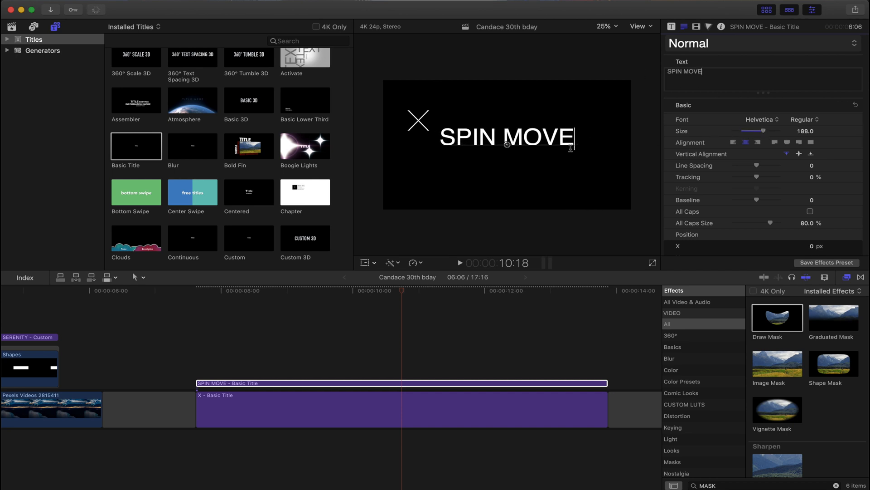
click(804, 120)
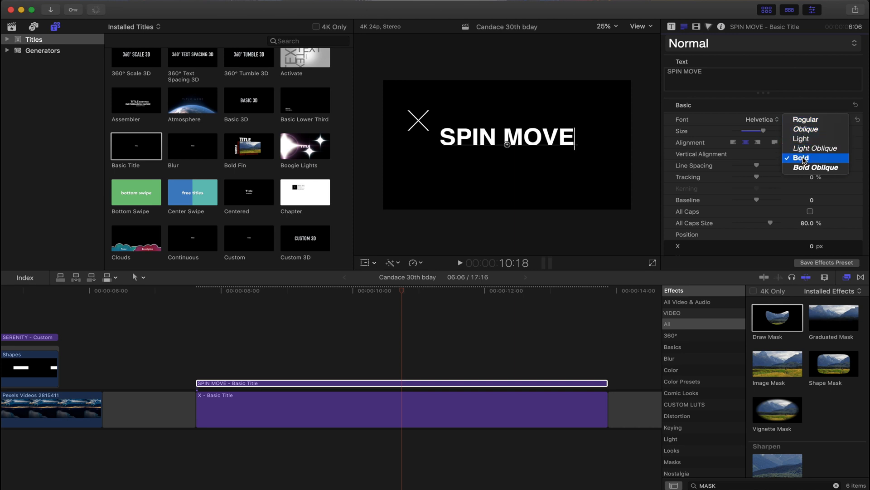
click(815, 167)
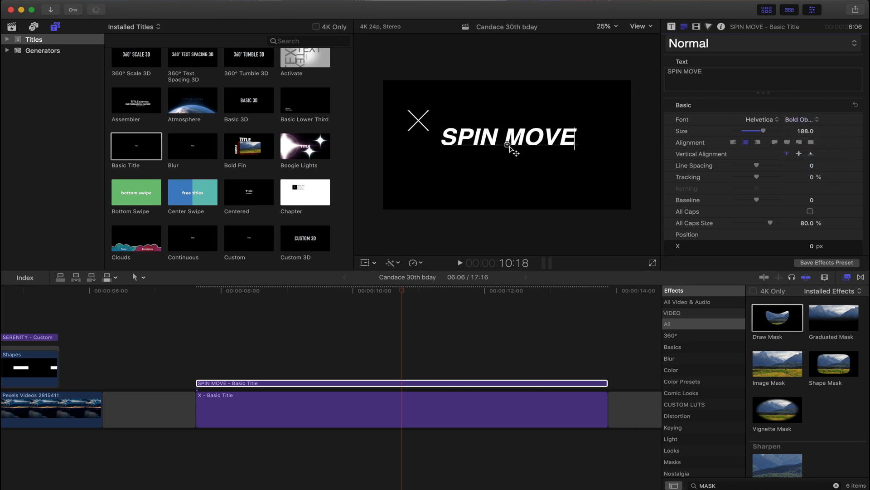
click(195, 290)
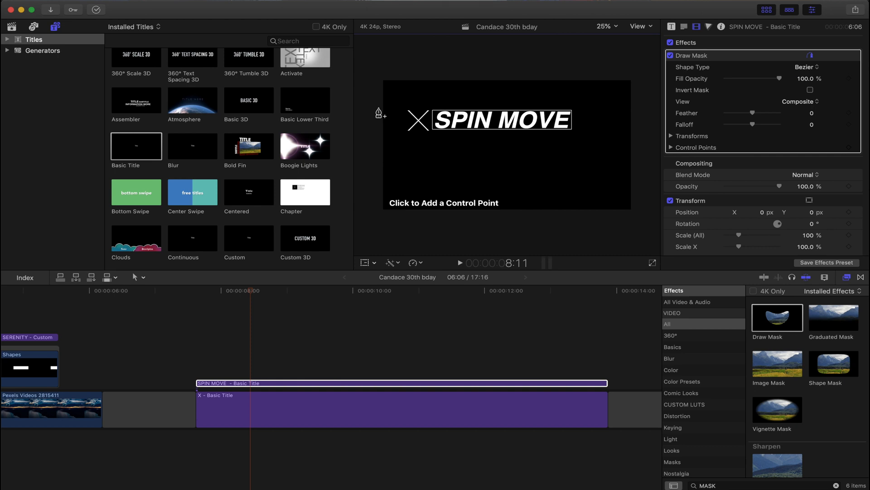
- Draw a four-point rectangular mask around the SPIN MOVE text beside the X
click(429, 108)
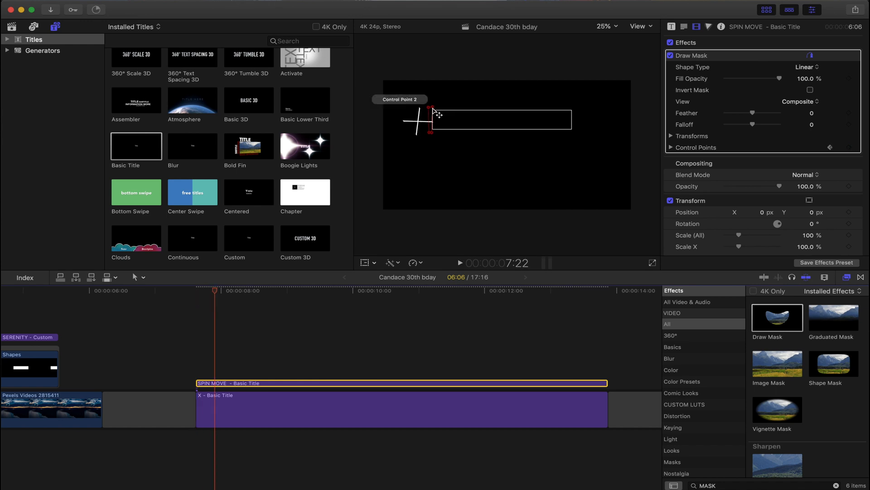
drag(430, 105, 549, 110)
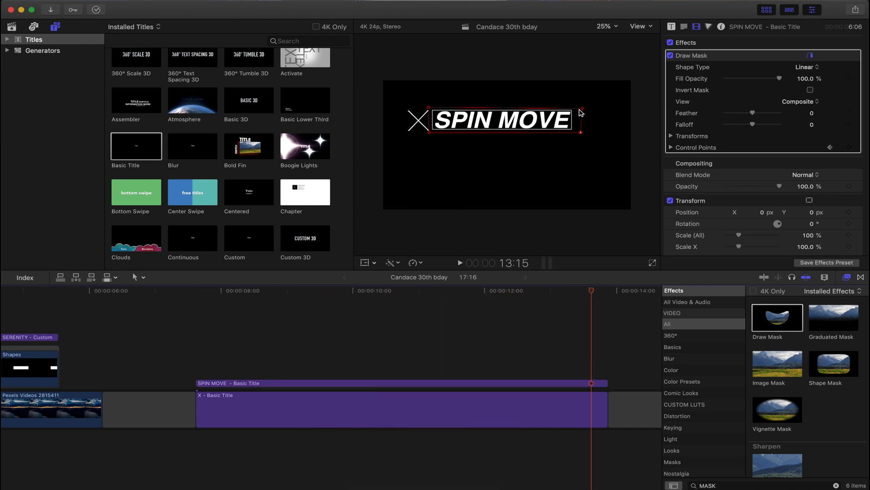
- Keyframe the mask narrowed against the X so only the S remains visible
drag(580, 112, 433, 109)
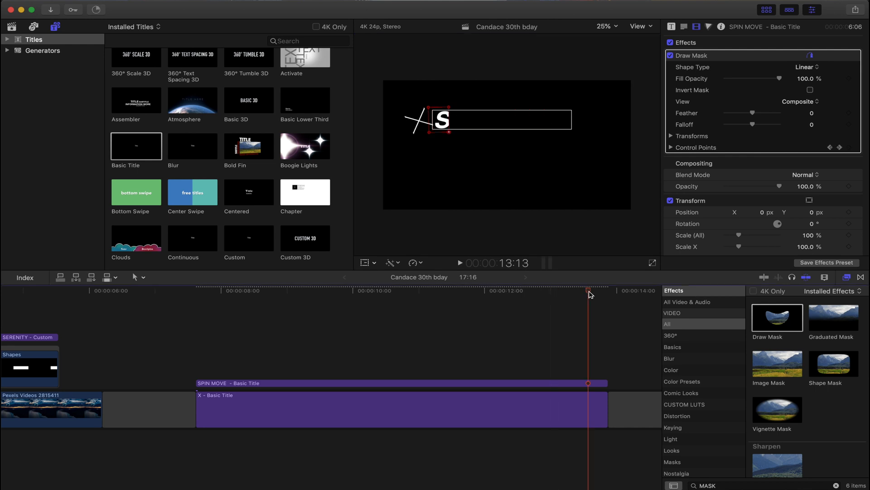
click(399, 409)
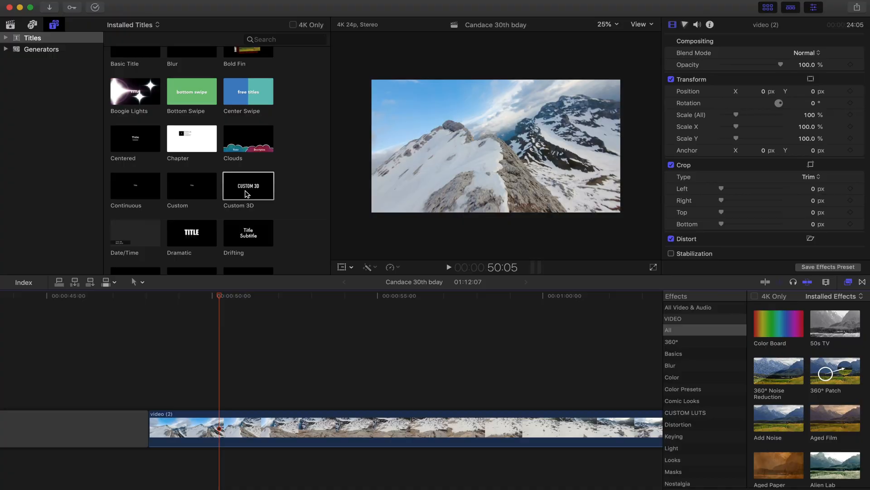
- Add a Custom 3D title reading LET'S GO over the mountain clip and begin scaling it up
drag(249, 185, 217, 363)
text(L)
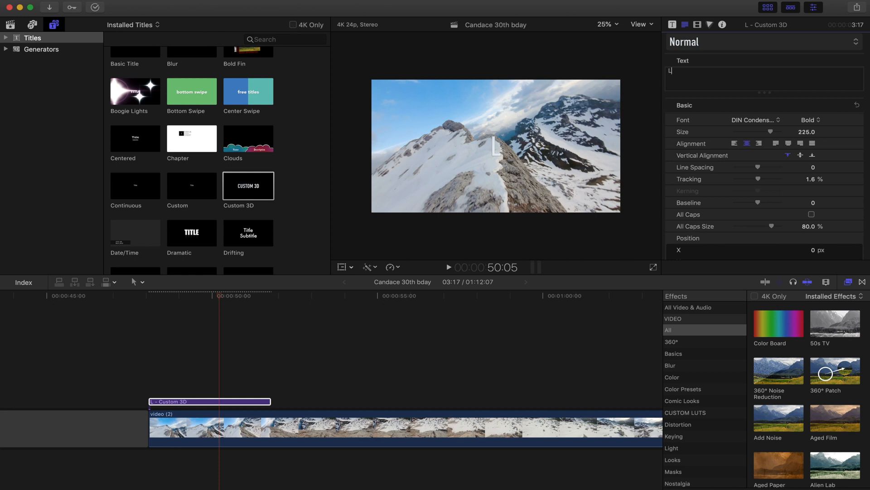
text(ET'S)
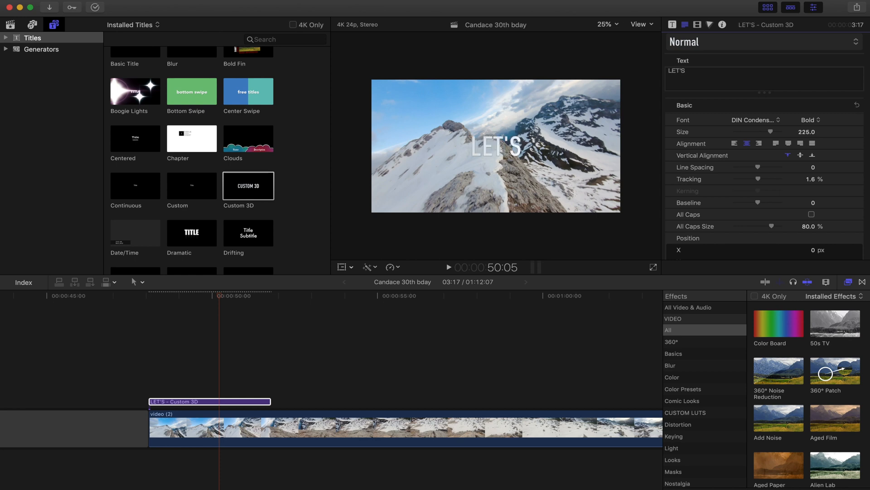
text(GO)
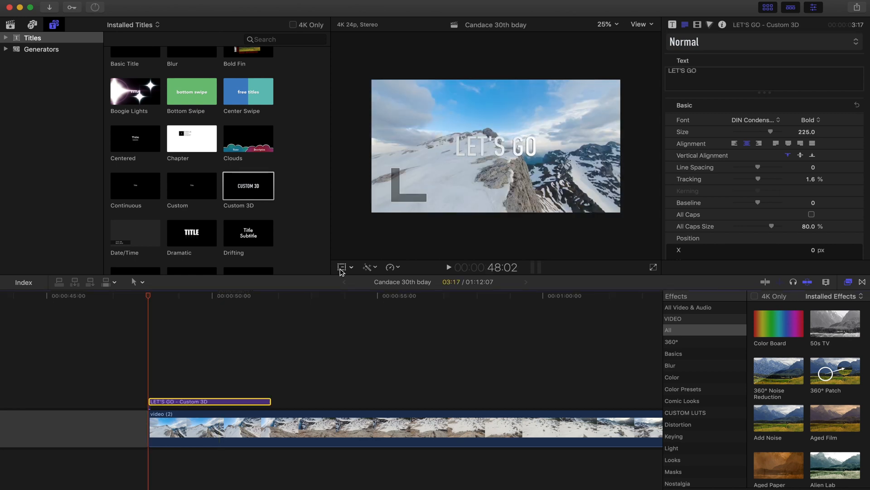
click(343, 267)
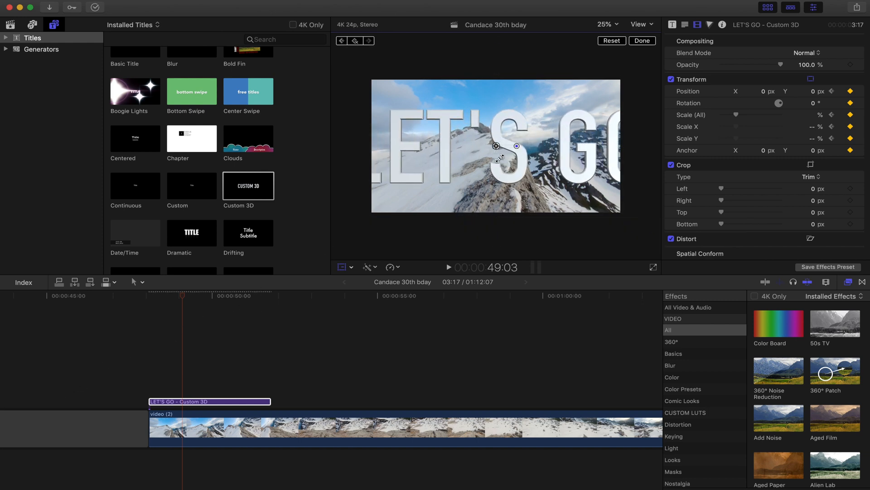
- Place a second Custom 3D title after LET'S GO above the mountain clip
drag(505, 146, 483, 225)
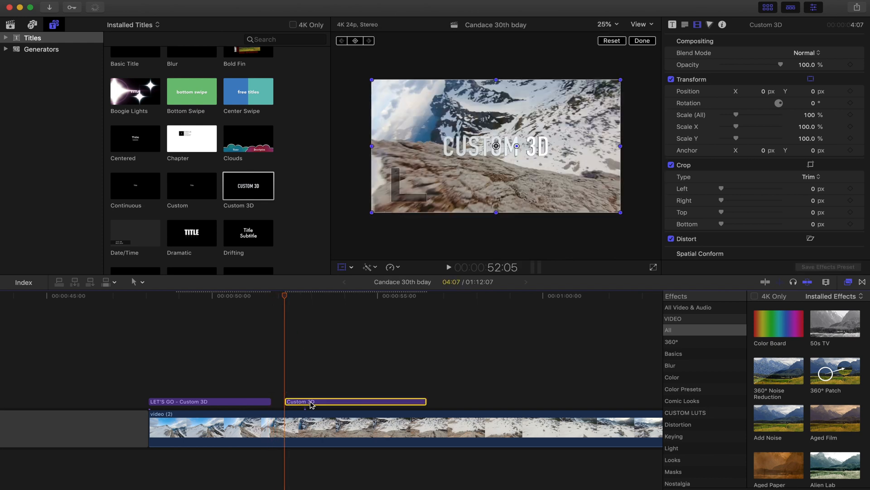
- Rename the second title to OVER THE EDGE and align it to where LET'S GO ends
text(OVER THE EDGE)
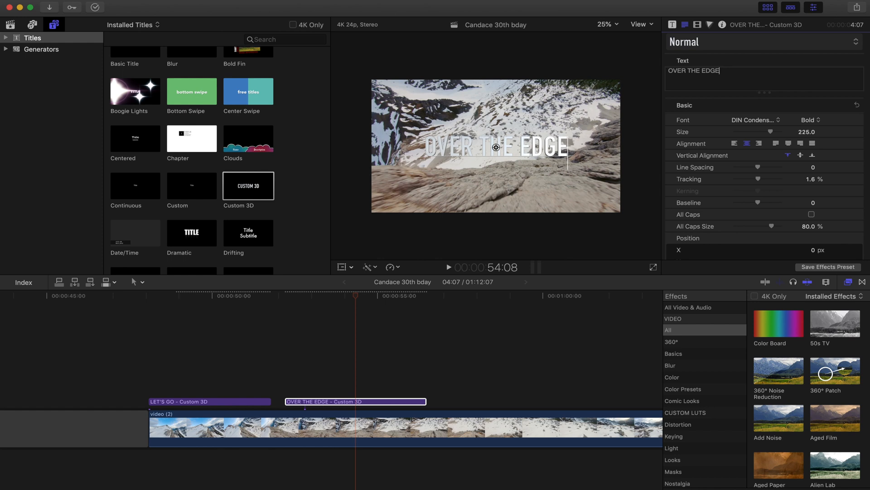
click(698, 25)
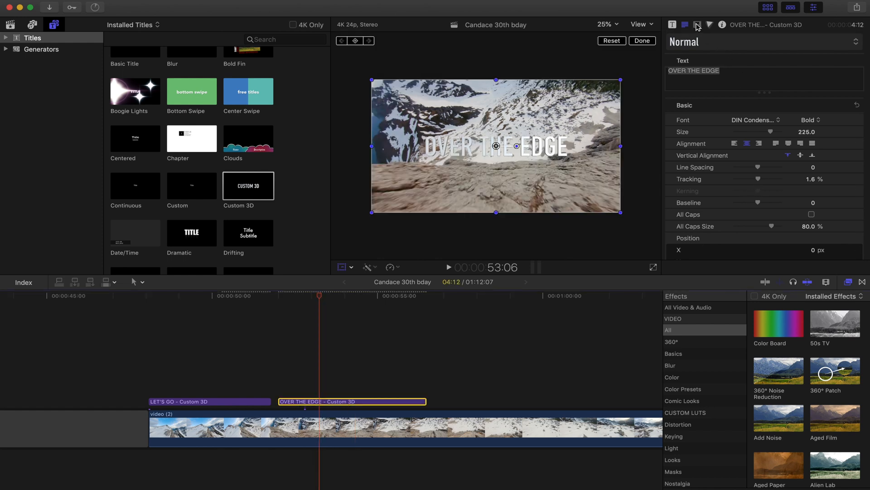
click(697, 24)
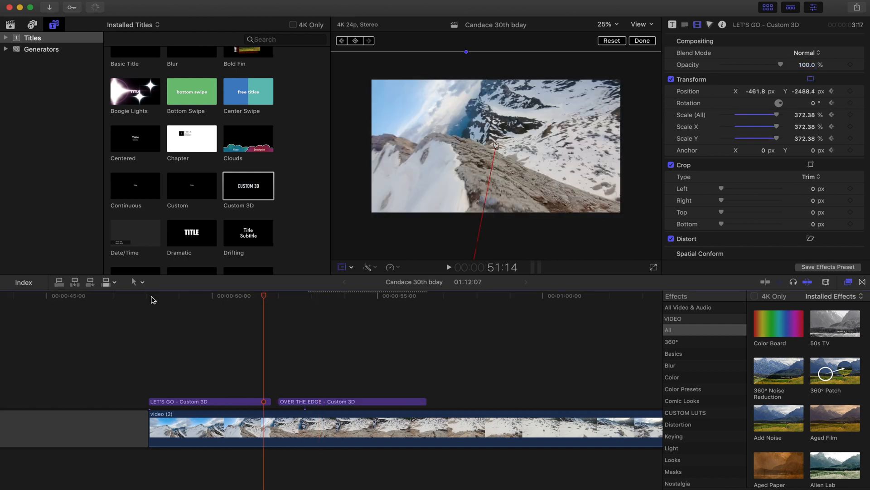
mouse_move(268, 401)
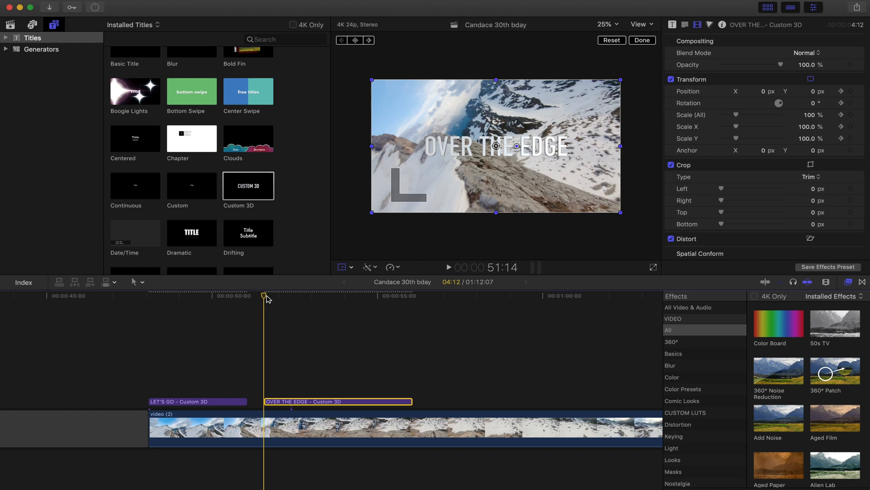
mouse_move(630, 209)
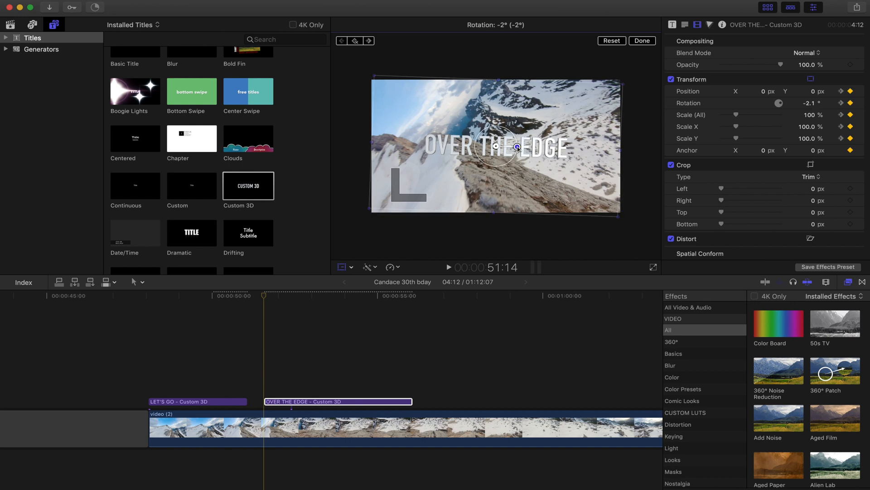
- Tilt OVER THE EDGE, enlarge it to about 390% and push it down out of the frame
drag(516, 147, 516, 154)
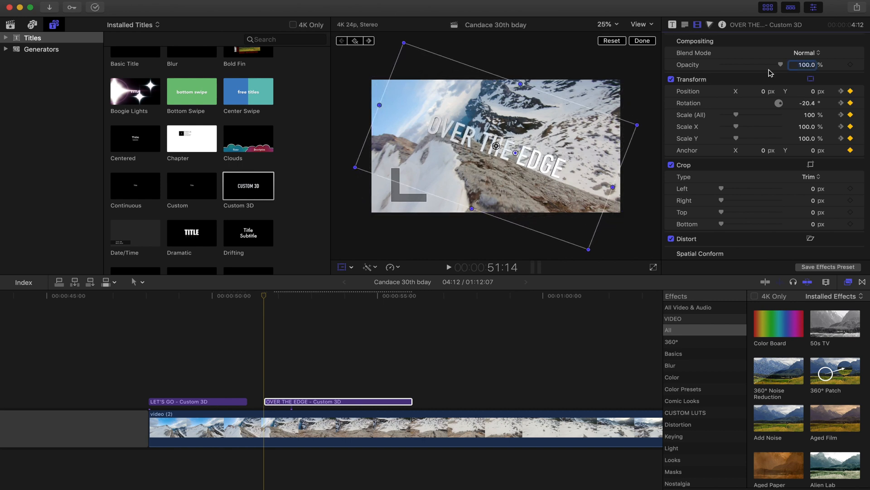
drag(784, 64, 721, 65)
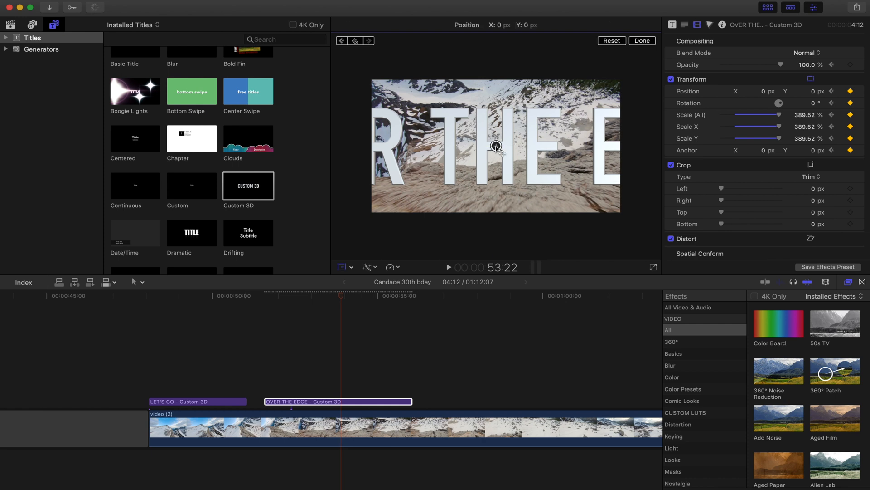
drag(496, 146, 496, 246)
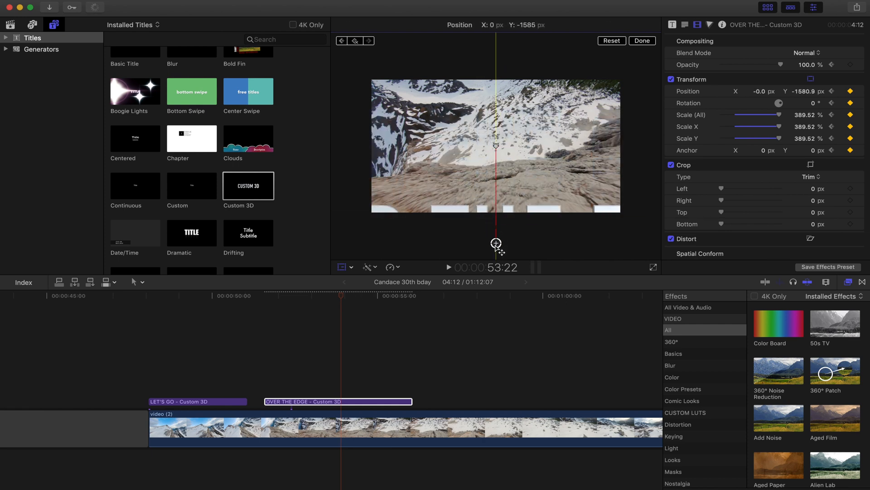